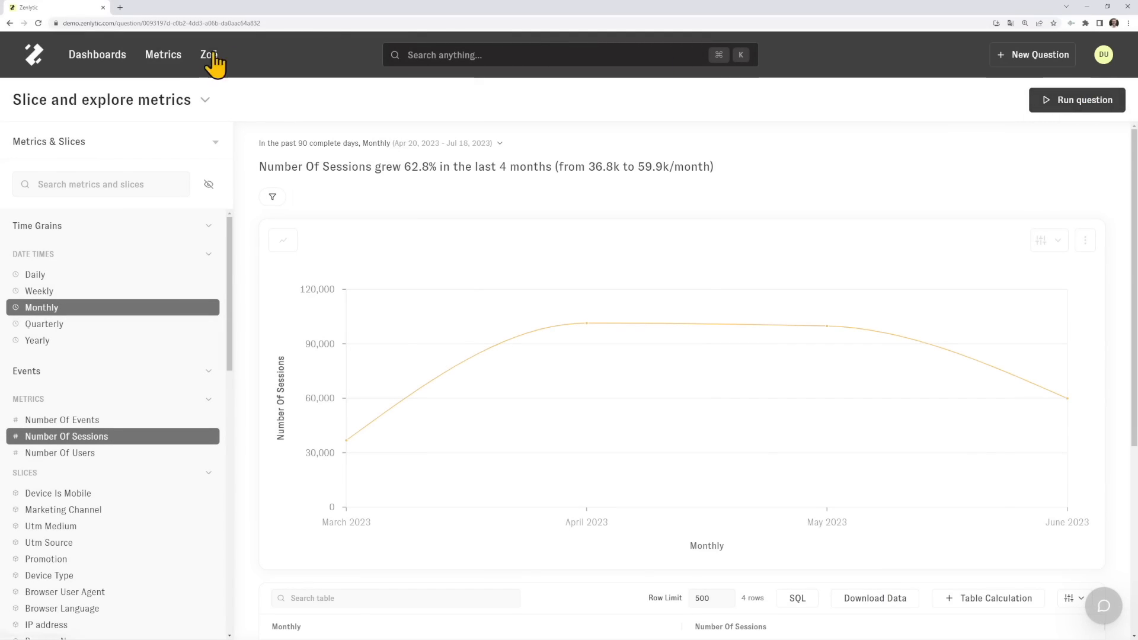
- Open Zoë's marketing spend conversation showing 2023 total spend by channel
click(209, 54)
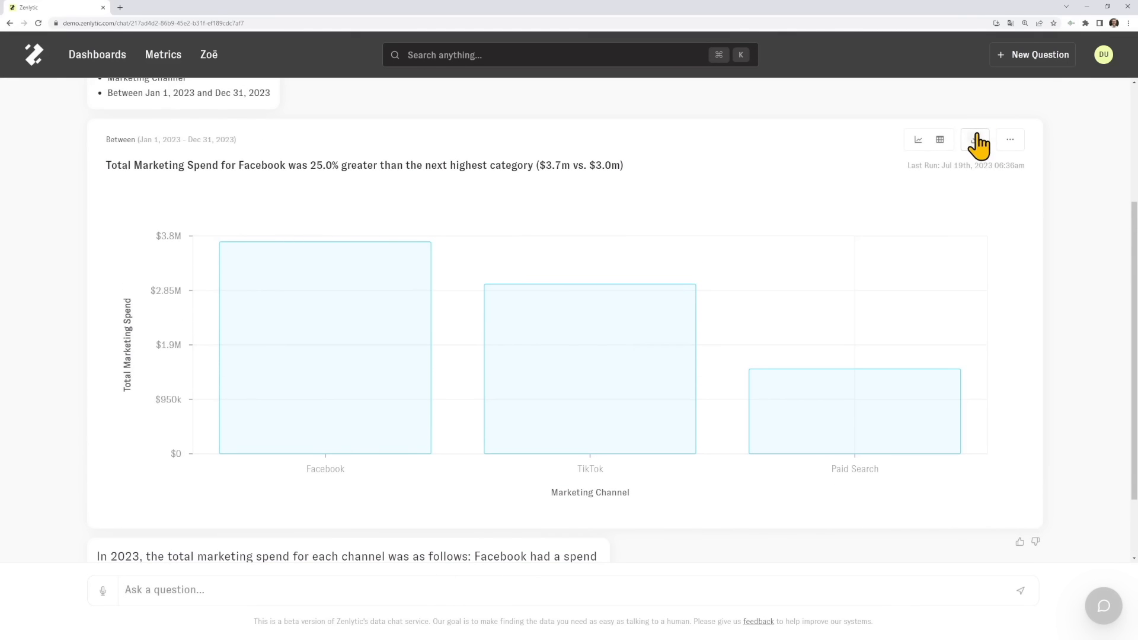
- Download the channel spend bar chart as a PNG, then ask Zoë for monthly spend by channel
click(975, 139)
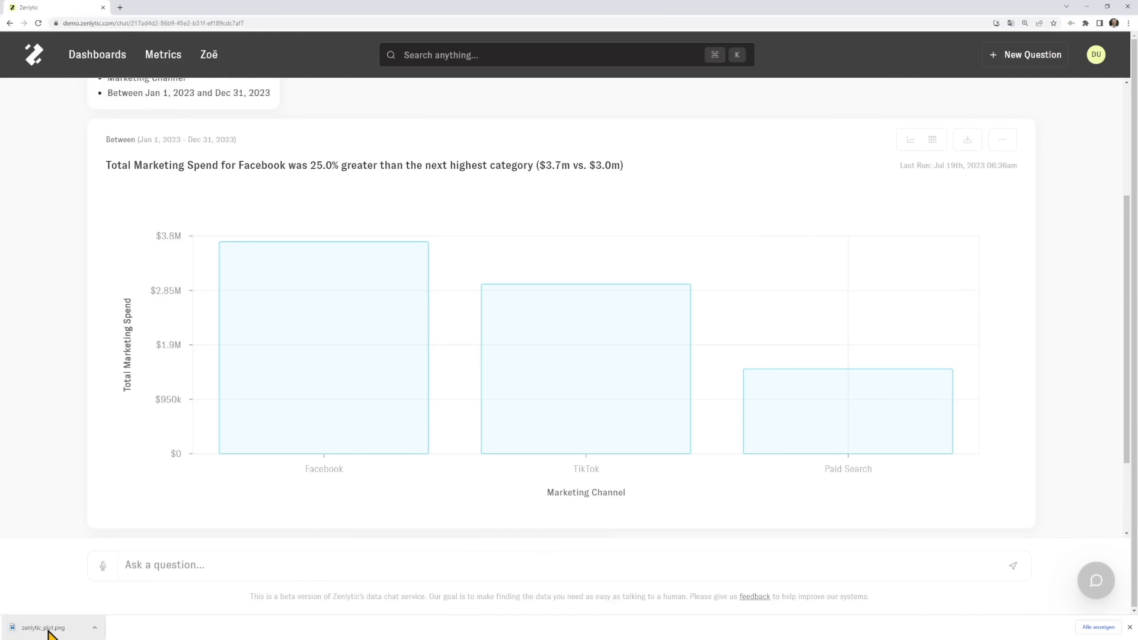
click(42, 627)
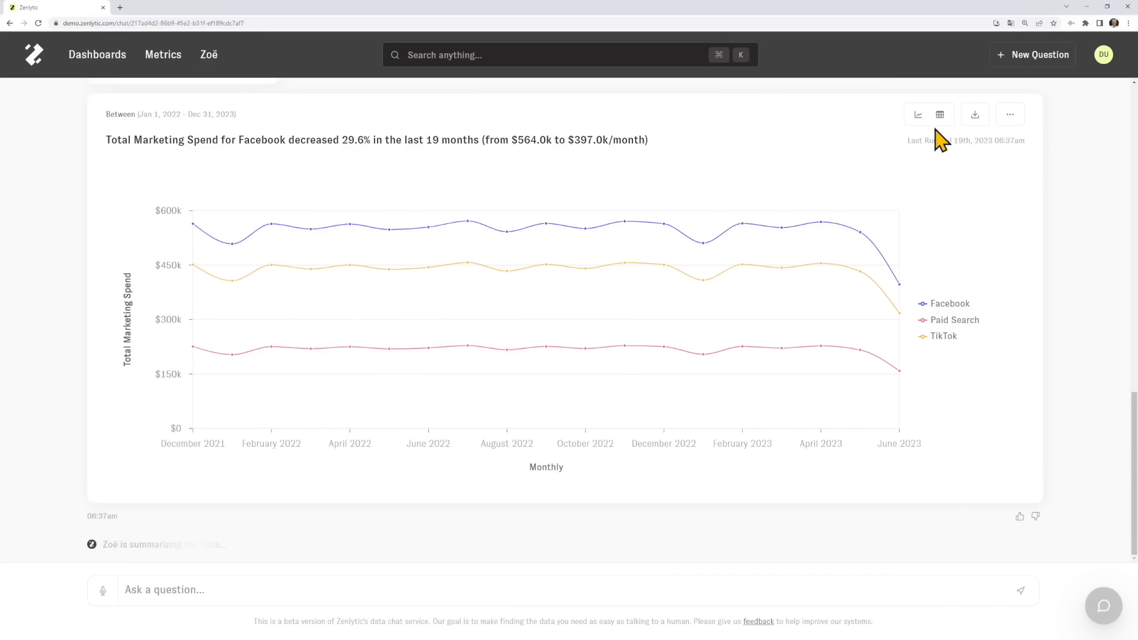
- Show monthly spend as a table, download it as raw-data CSV, then go to the Revenue Dashboard
click(940, 114)
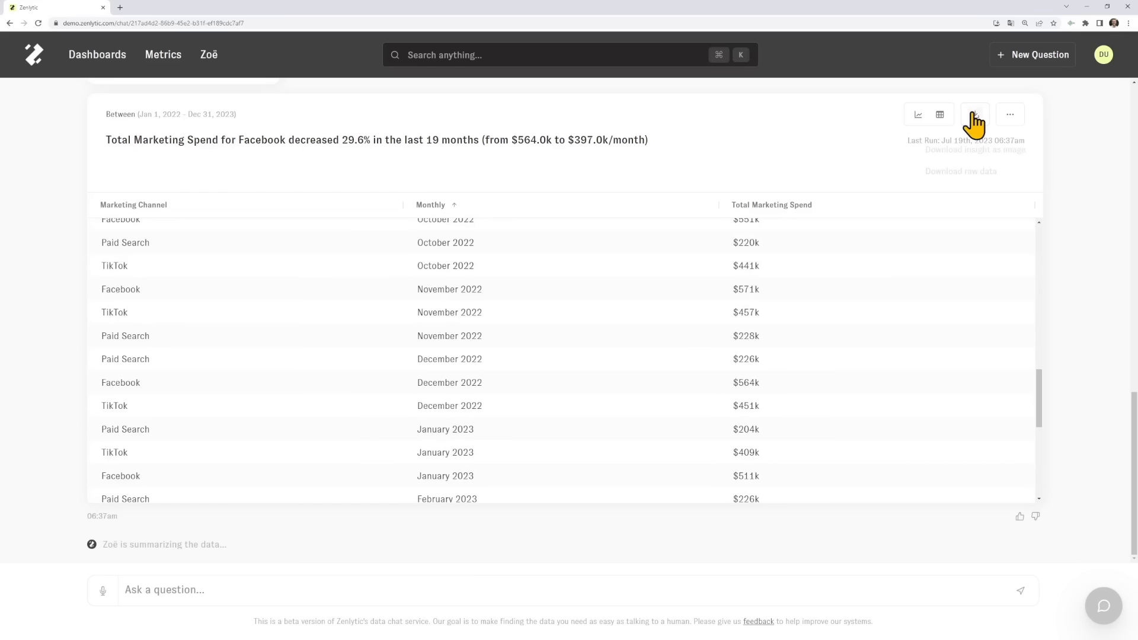
click(974, 114)
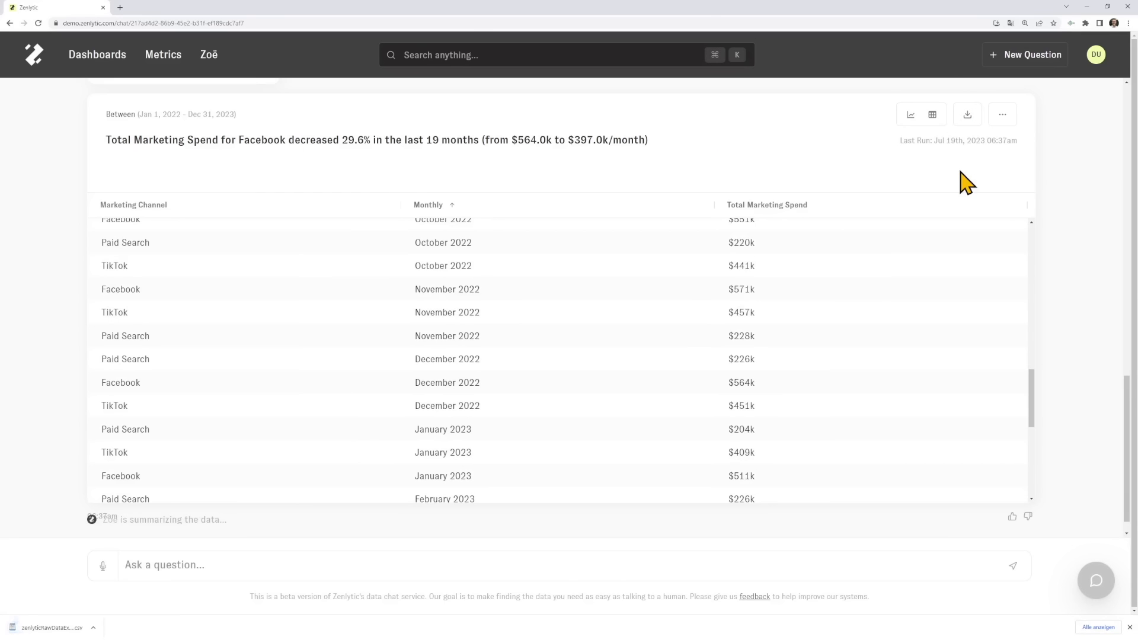
click(51, 627)
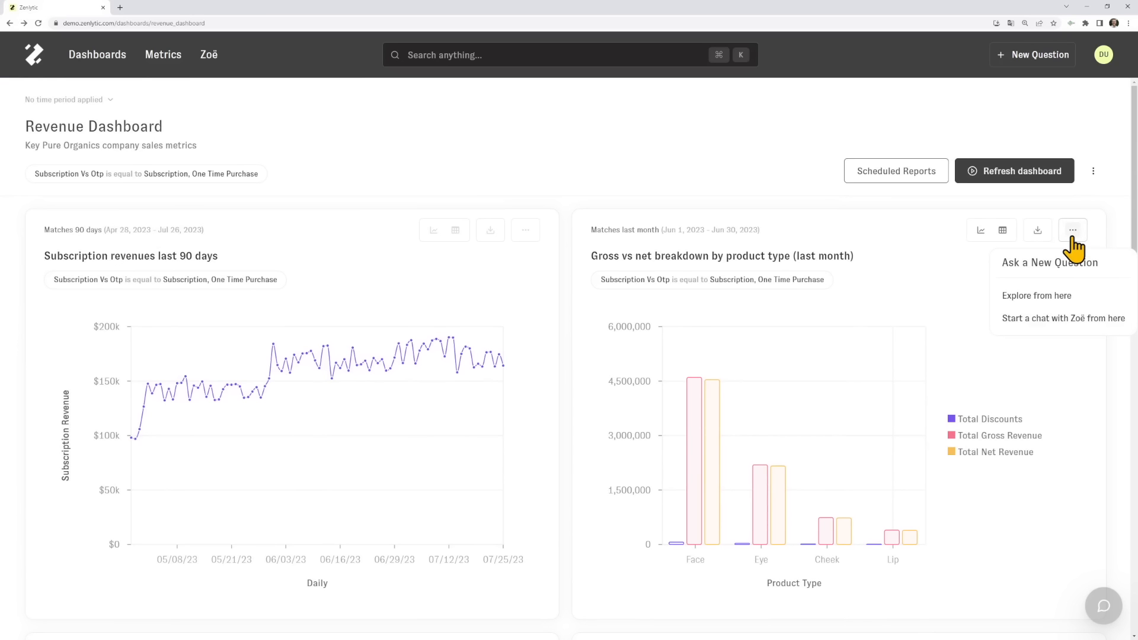
- Start a Zoë chat from the gross vs net breakdown by product type chart's menu
click(1062, 318)
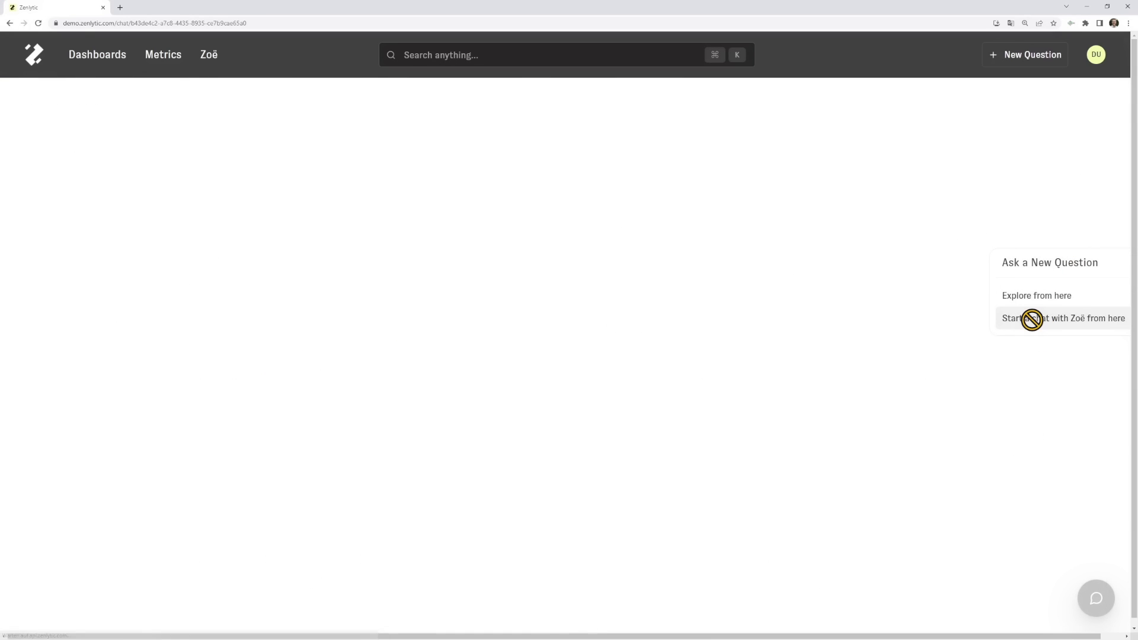
click(1063, 318)
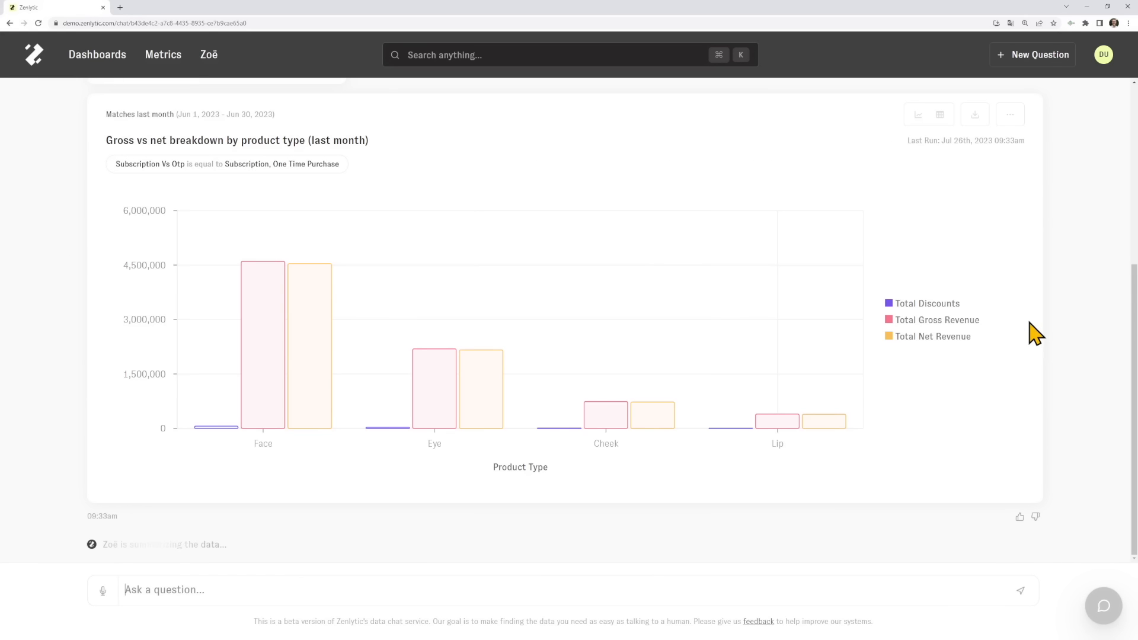